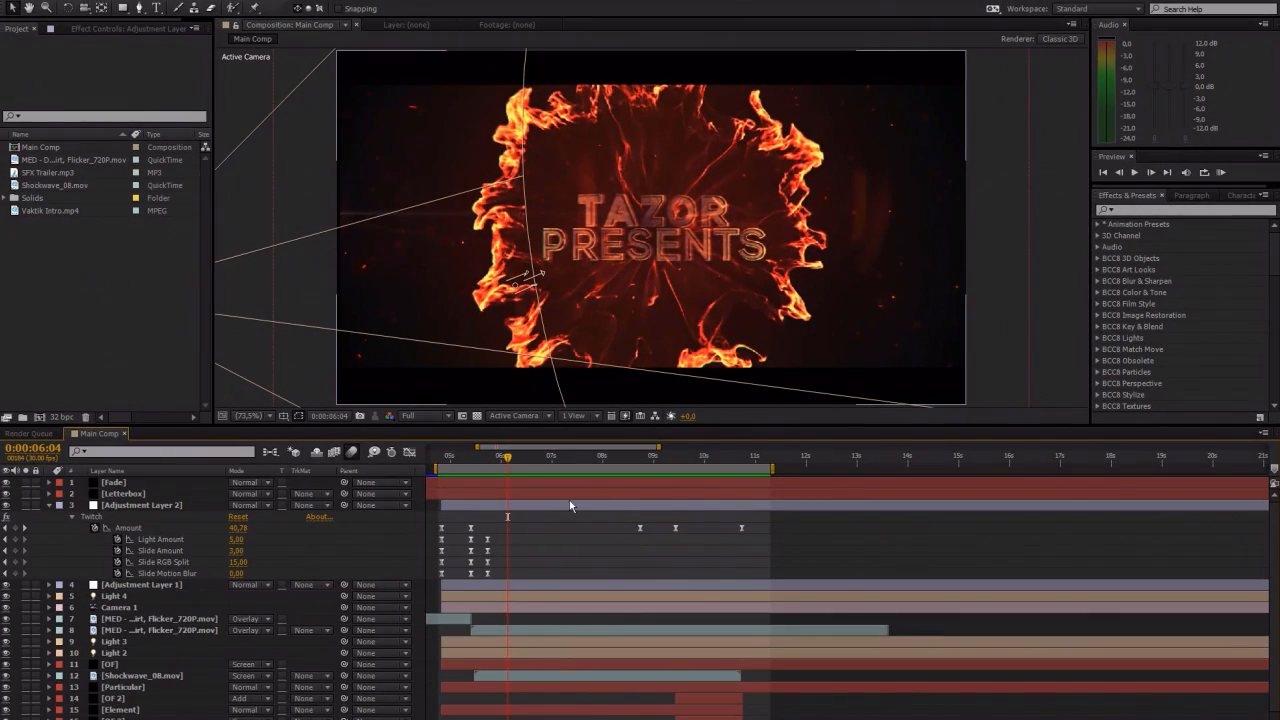
pyautogui.moveTo(465, 462)
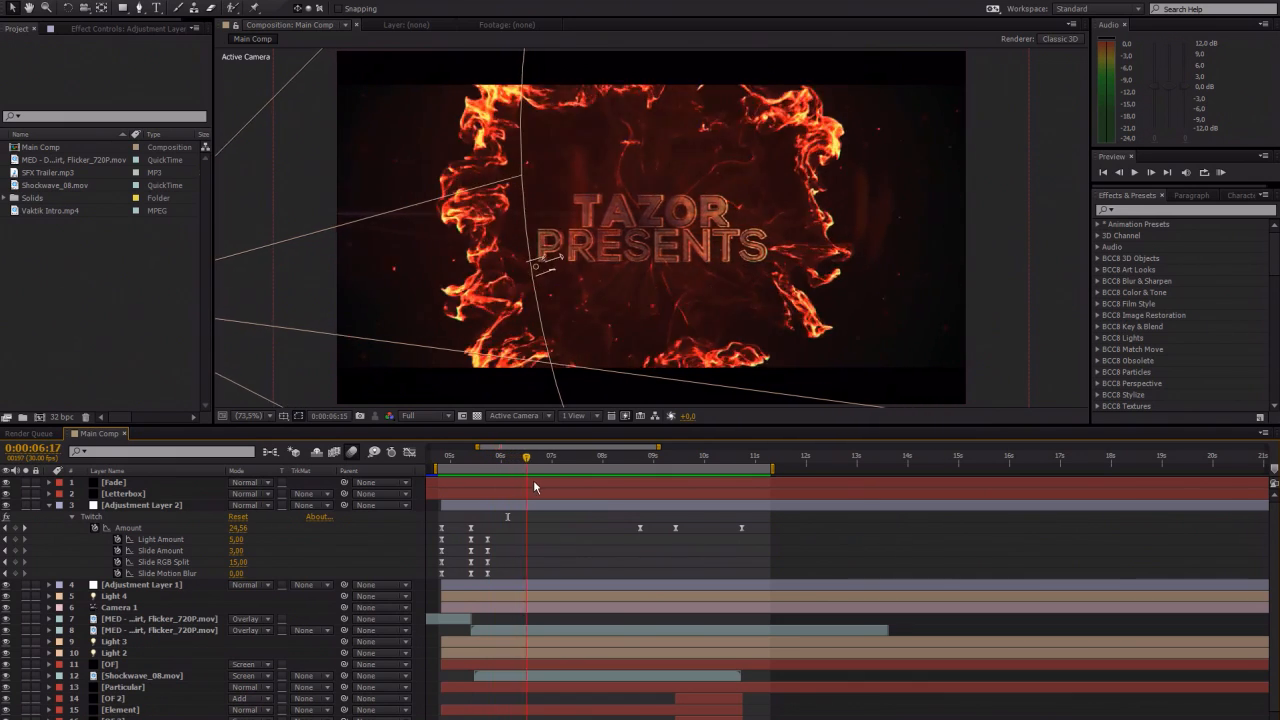
# Scrub the timeline between the twitch glitch, flame burst, settled title and dark ending
pyautogui.click(704, 456)
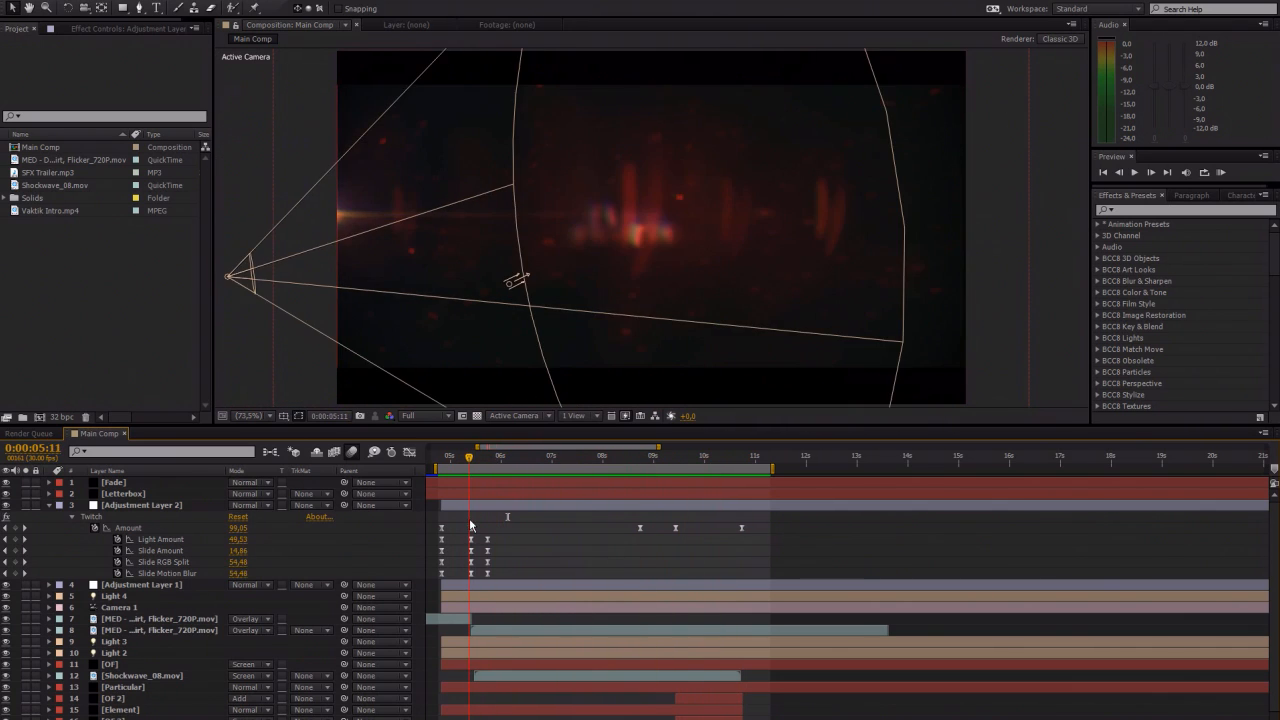
pyautogui.click(525, 456)
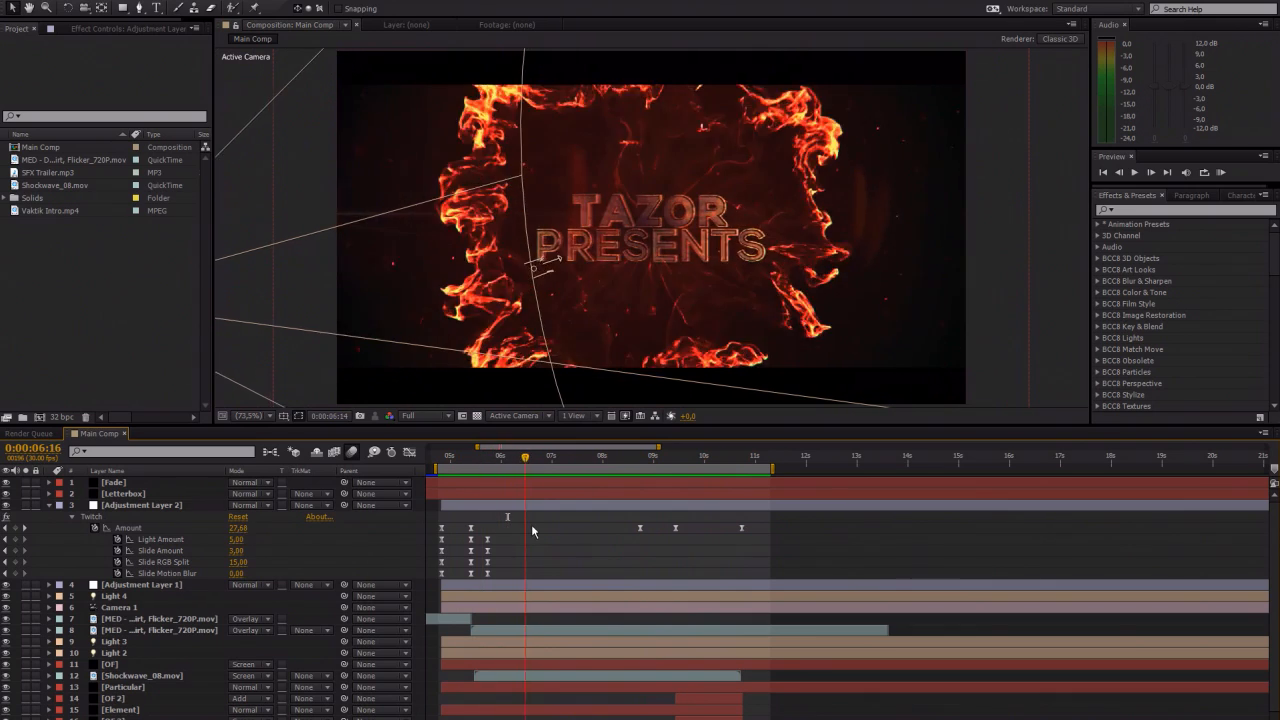
pyautogui.click(592, 455)
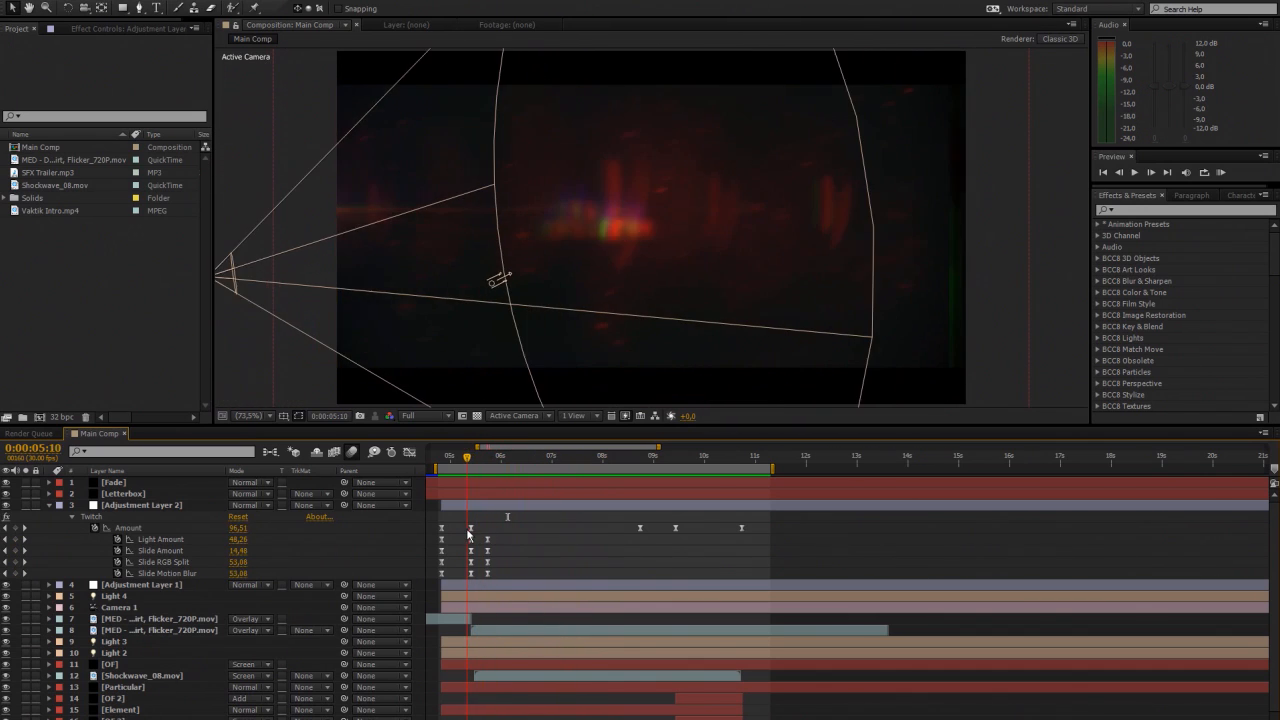
pyautogui.moveTo(466, 457); pyautogui.dragTo(455, 457)
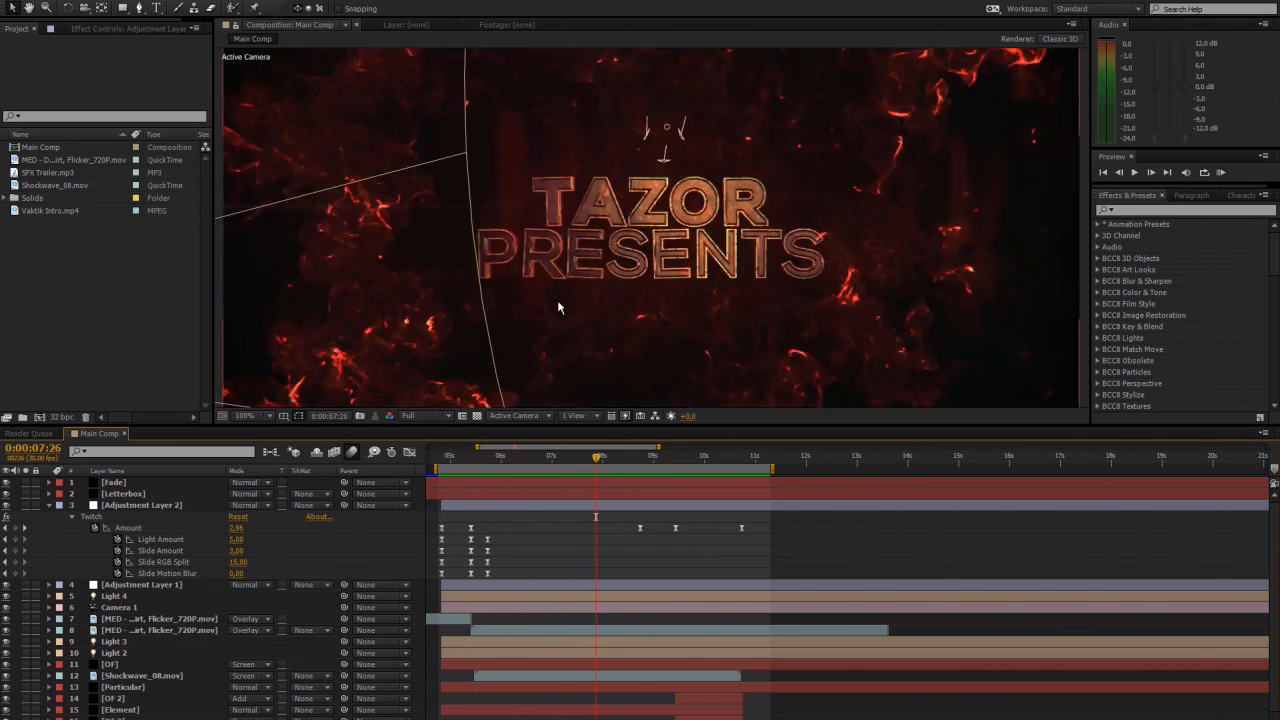
pyautogui.click(595, 457)
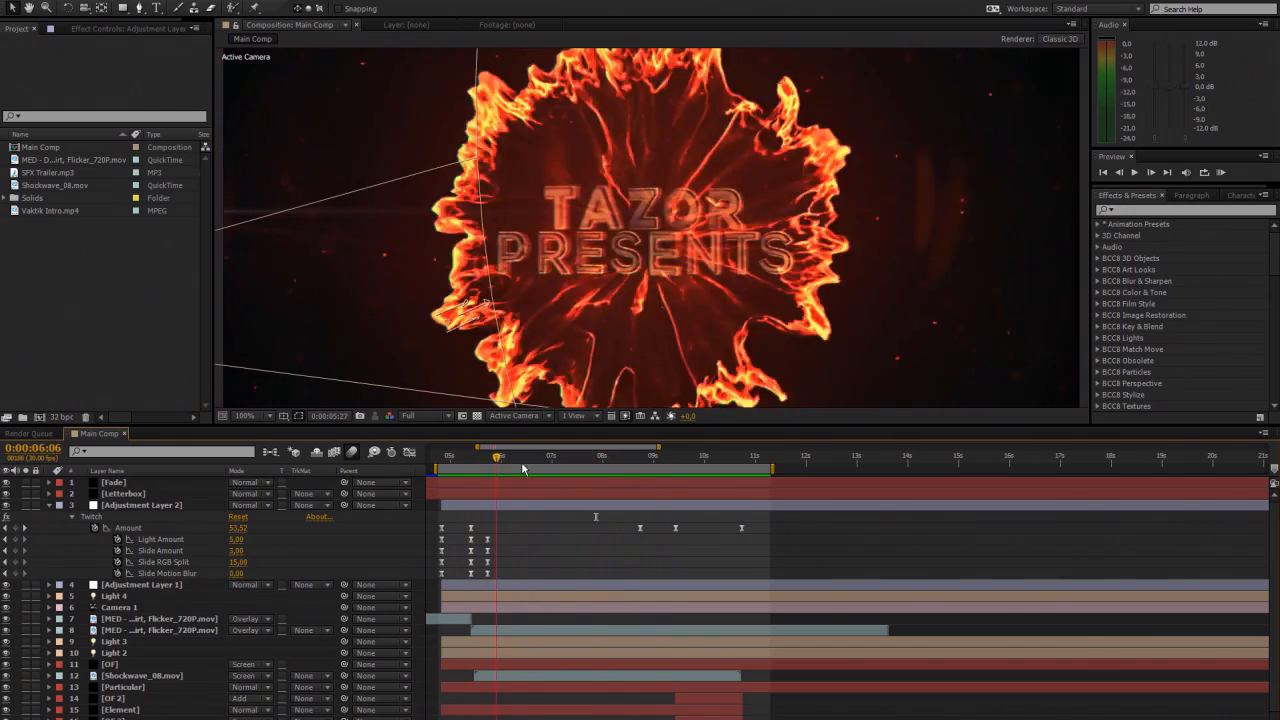
pyautogui.click(635, 456)
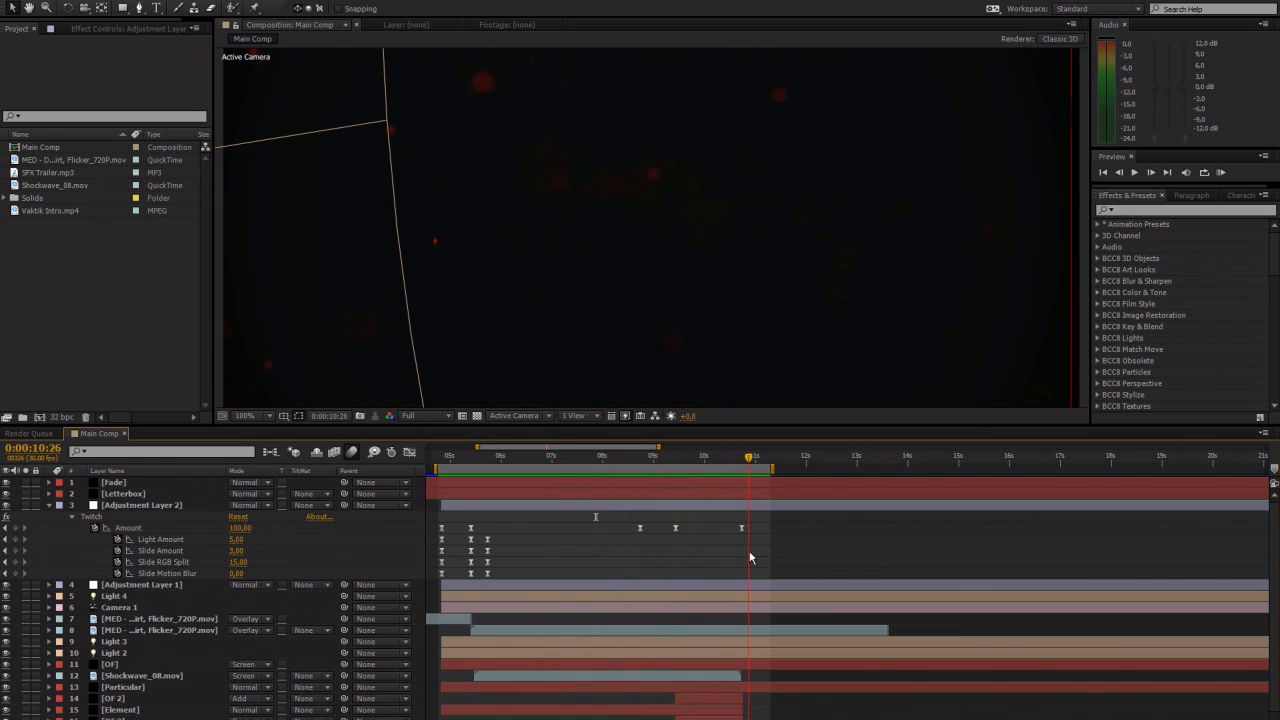
pyautogui.moveTo(750, 456); pyautogui.dragTo(590, 456)
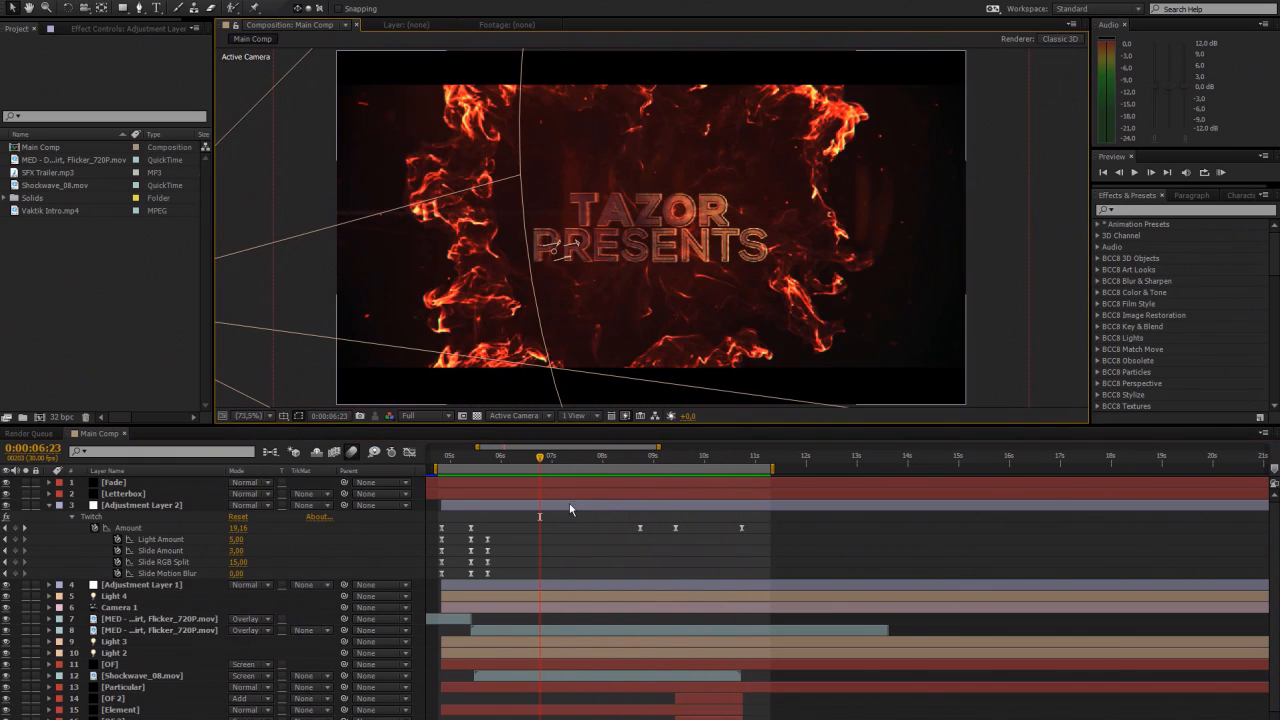
pyautogui.moveTo(560, 533)
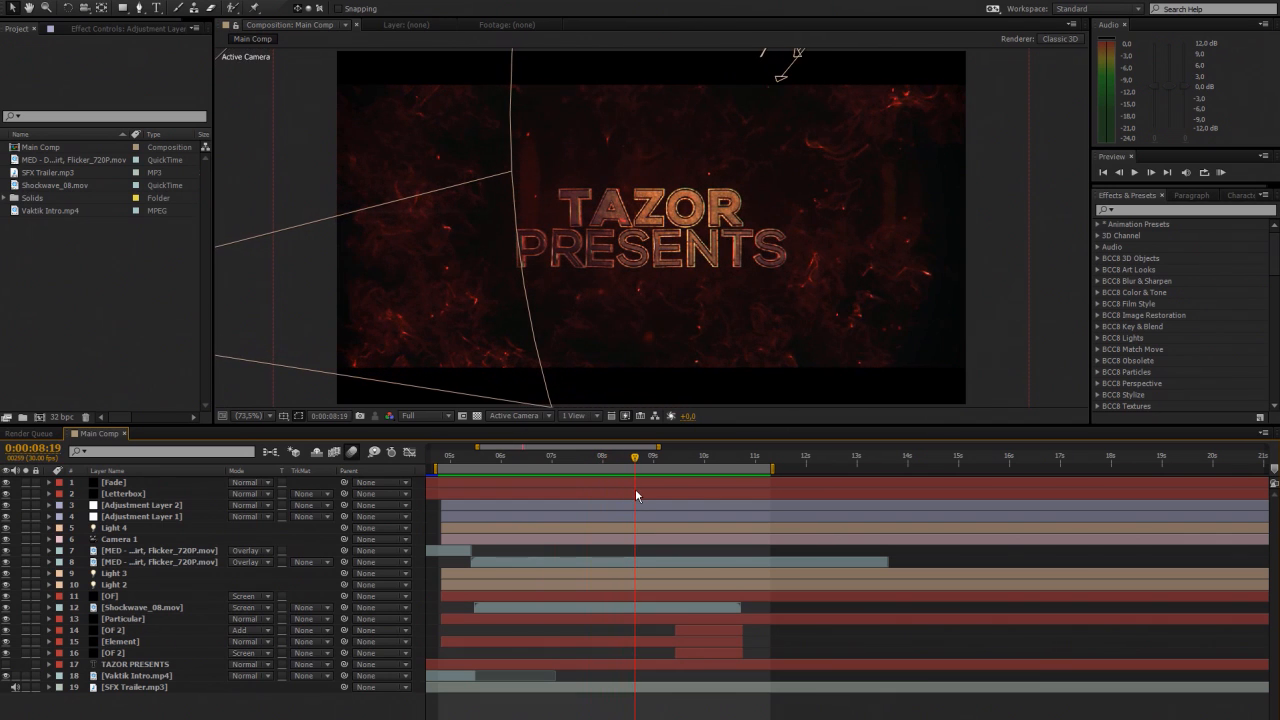
pyautogui.moveTo(636, 491)
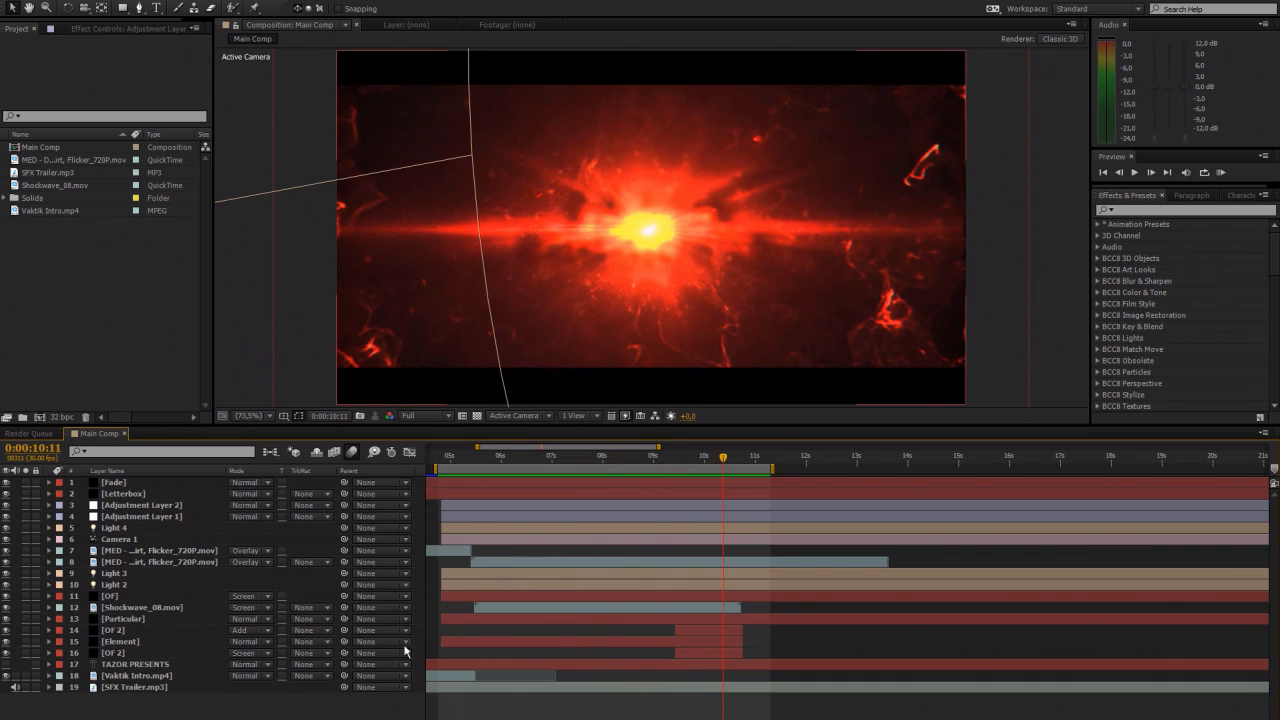
pyautogui.moveTo(715, 641)
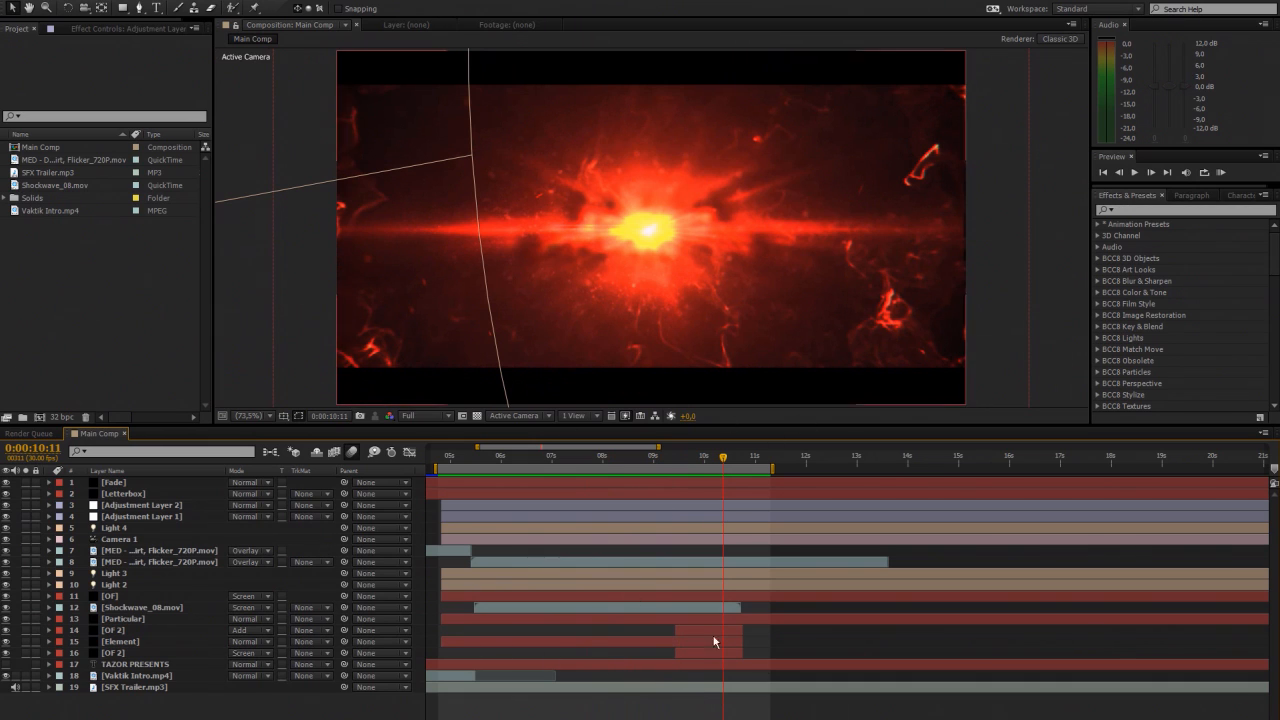